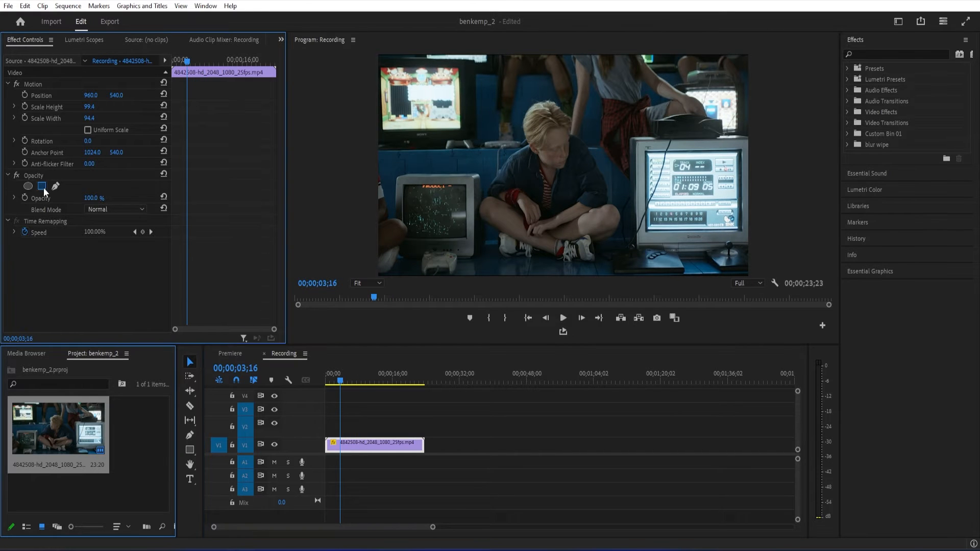
Step: Add an inverted rectangle opacity mask over the right TV and show the transparency grid
click(42, 186)
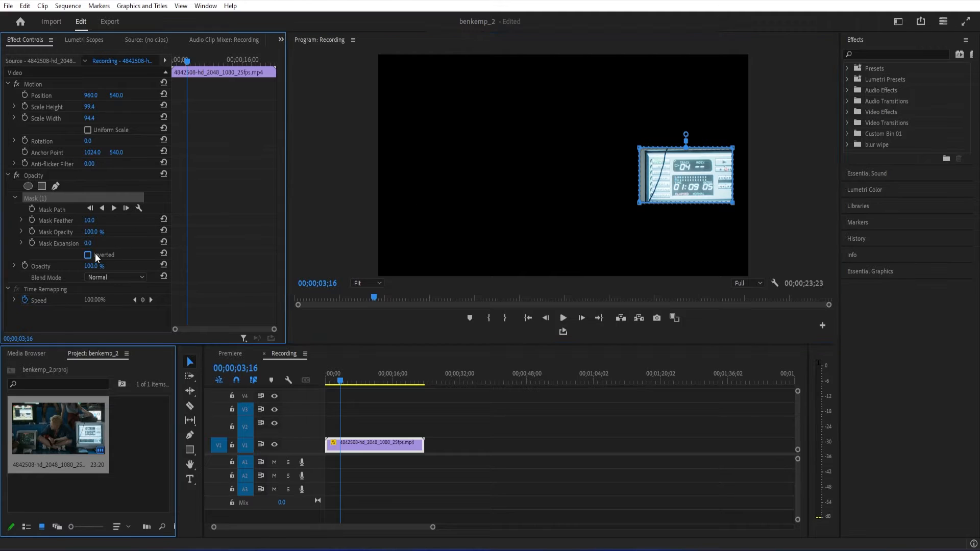
click(87, 255)
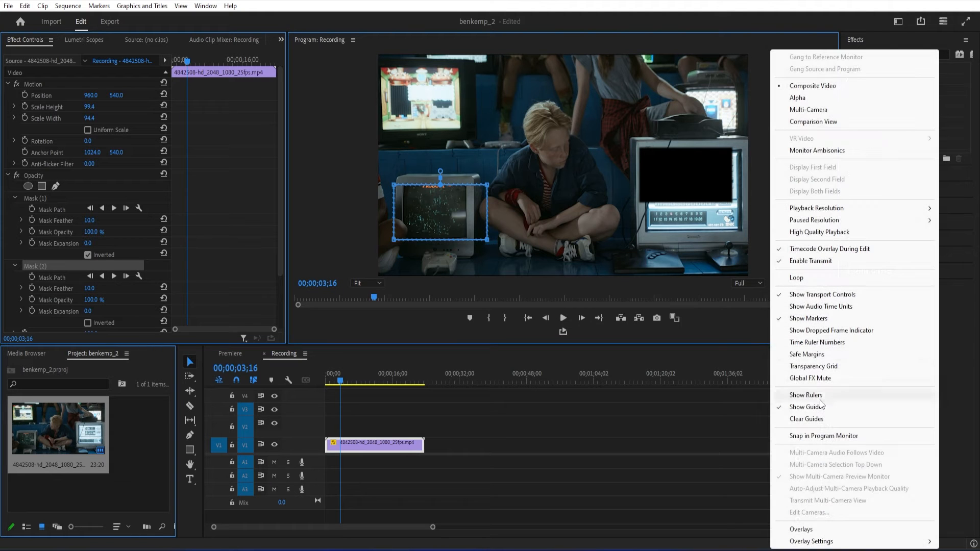
click(813, 367)
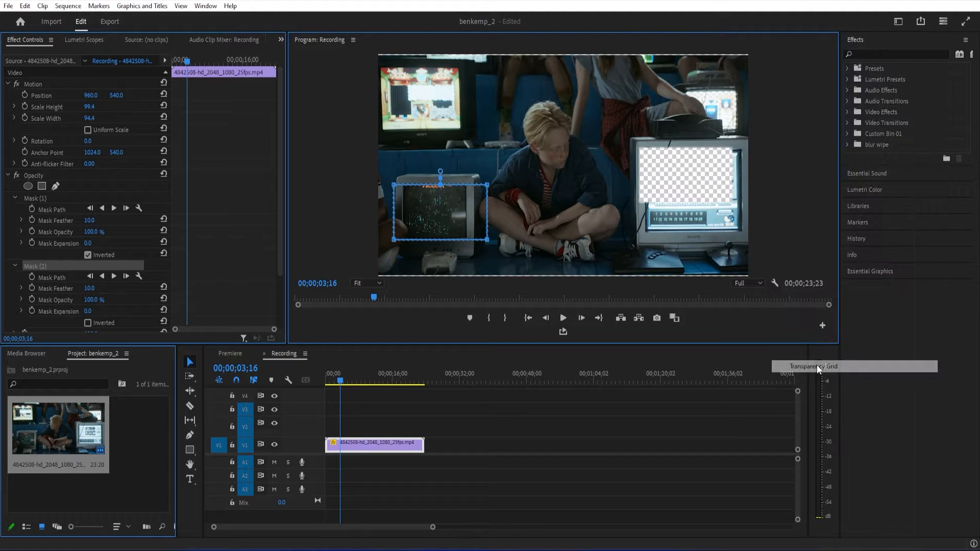
mouse_move(197, 318)
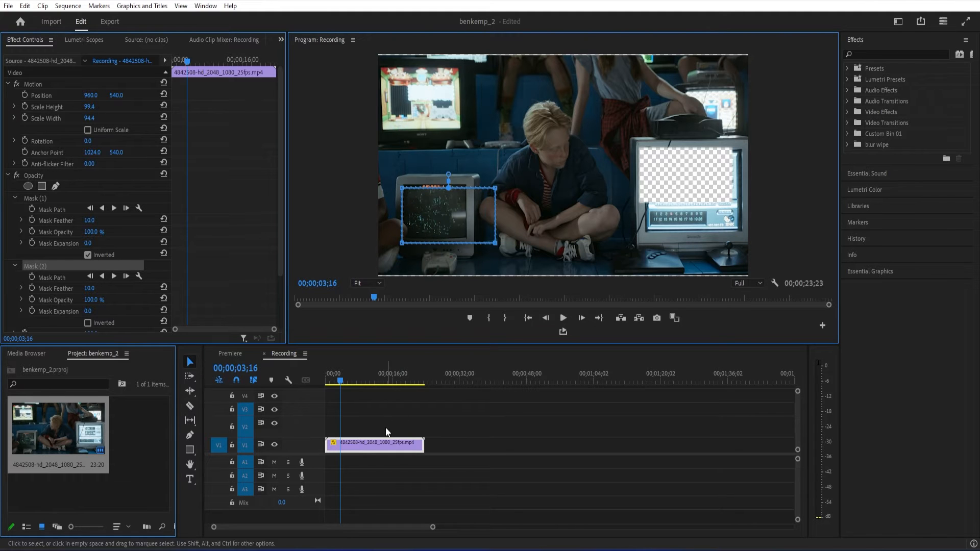
right_click(375, 444)
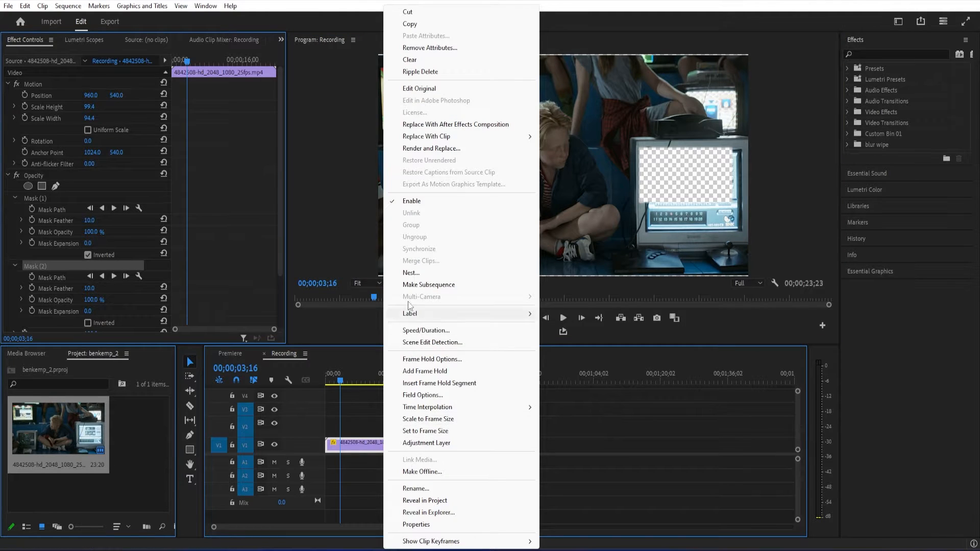
click(410, 273)
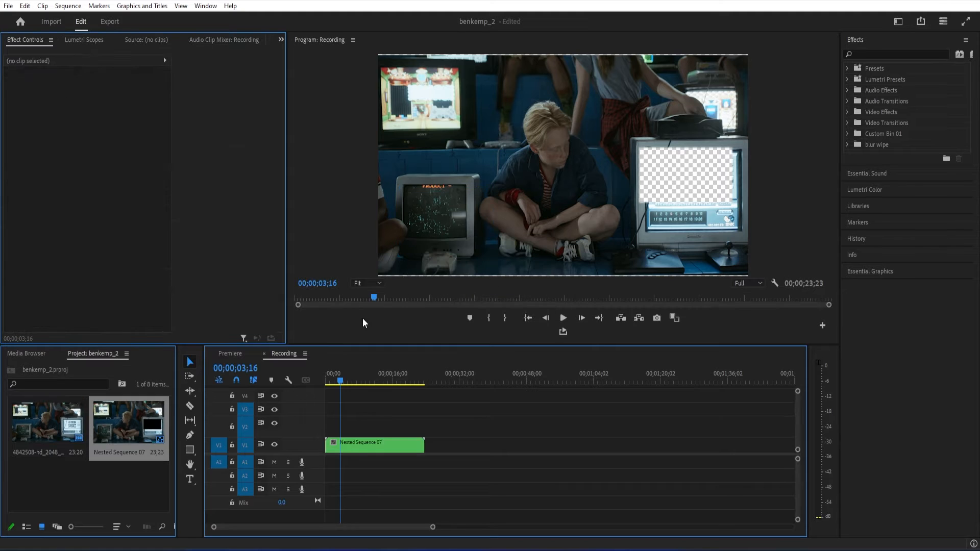
click(373, 443)
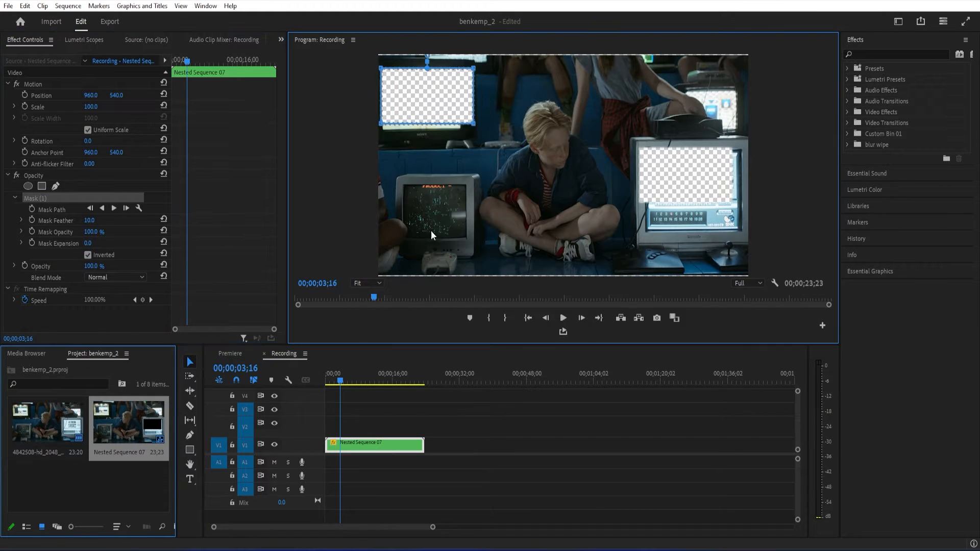
mouse_move(42, 186)
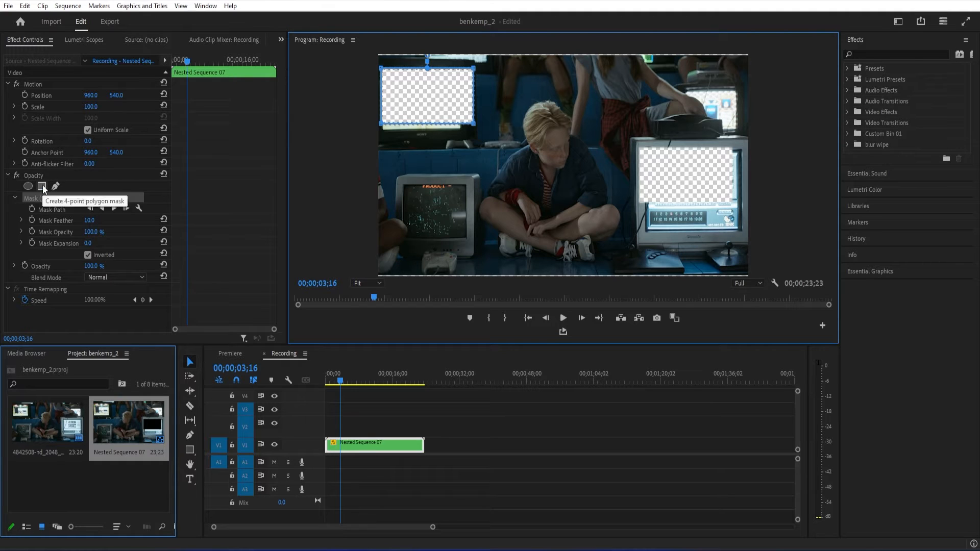
click(42, 186)
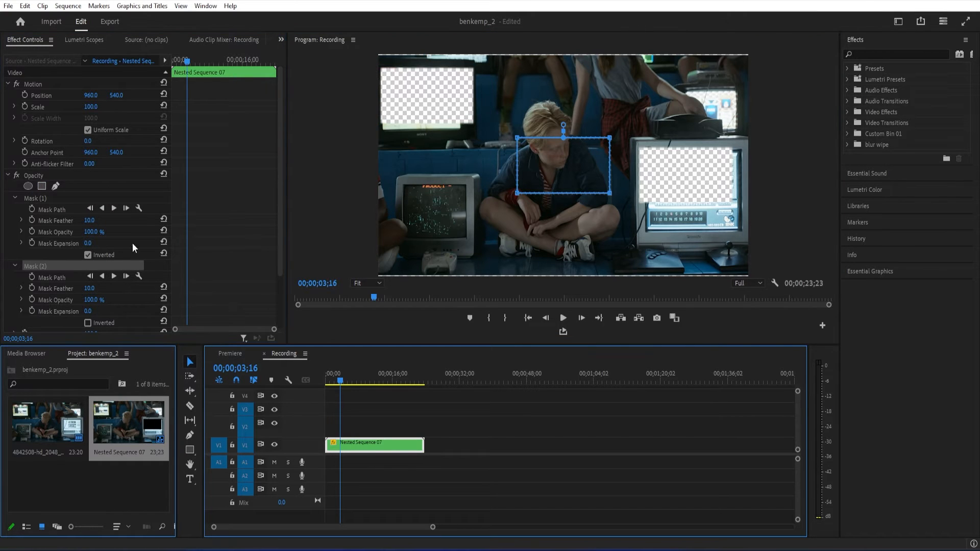
drag(561, 165, 445, 211)
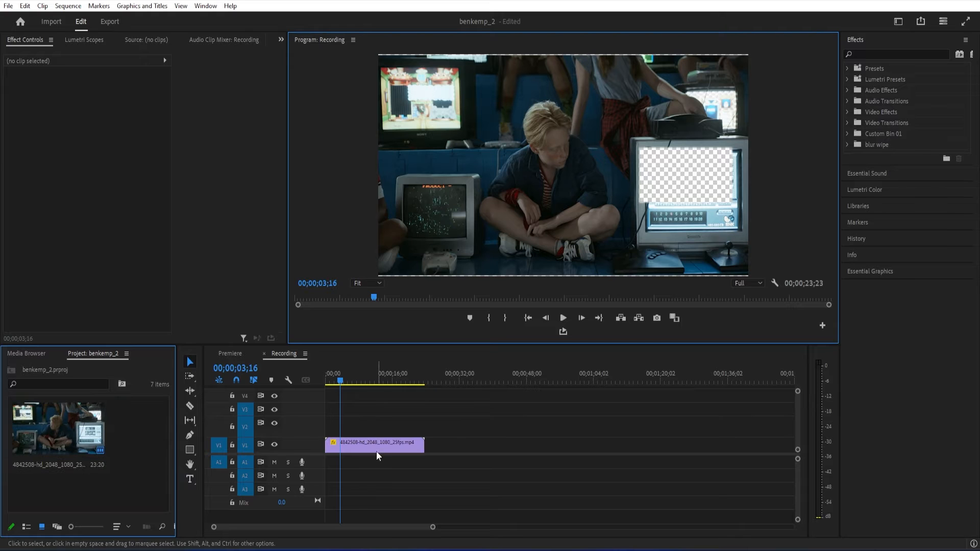
Step: Select the arcade clip and search Effects for 'keying' to find Alpha Adjust
click(375, 443)
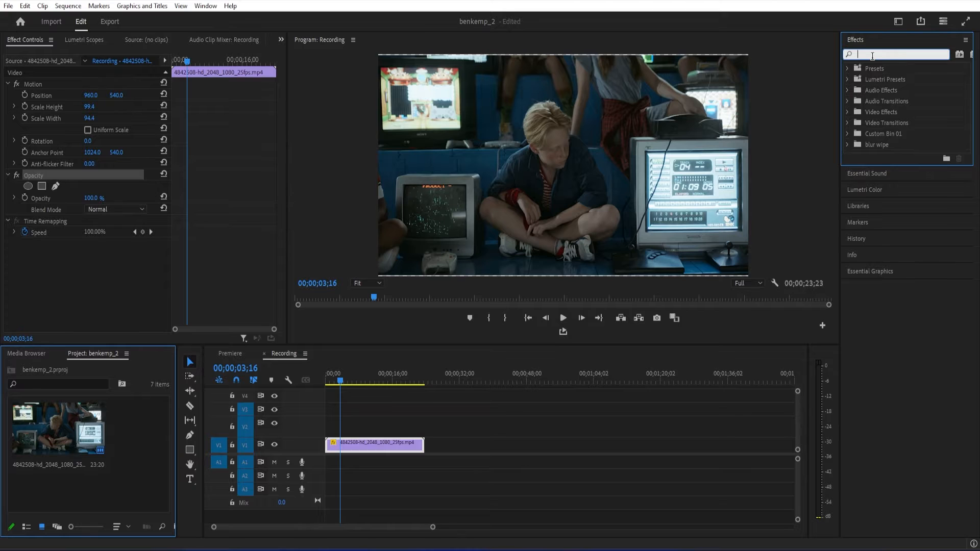
text(keying)
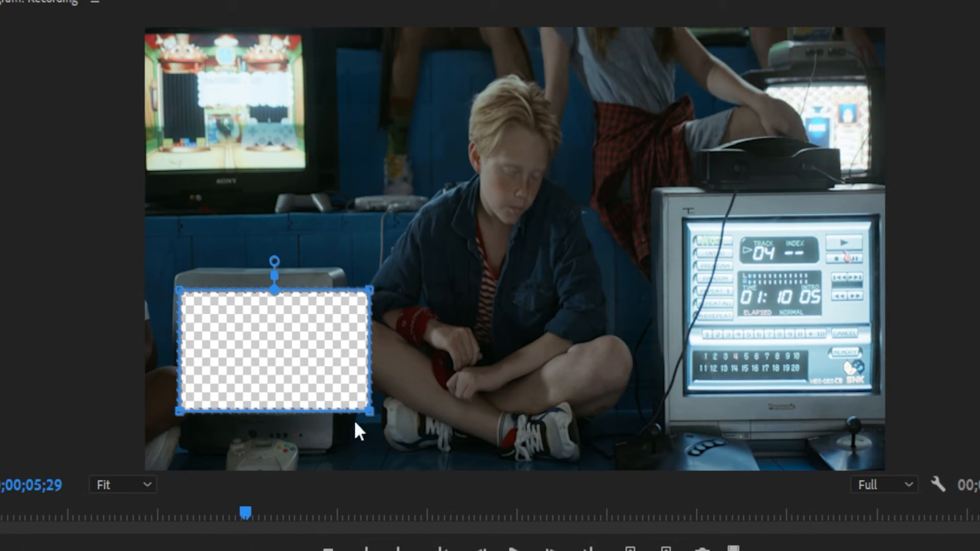
Step: Zoom the Program Monitor to 75% and drag mask corners onto the left TV's edges
drag(368, 412, 319, 416)
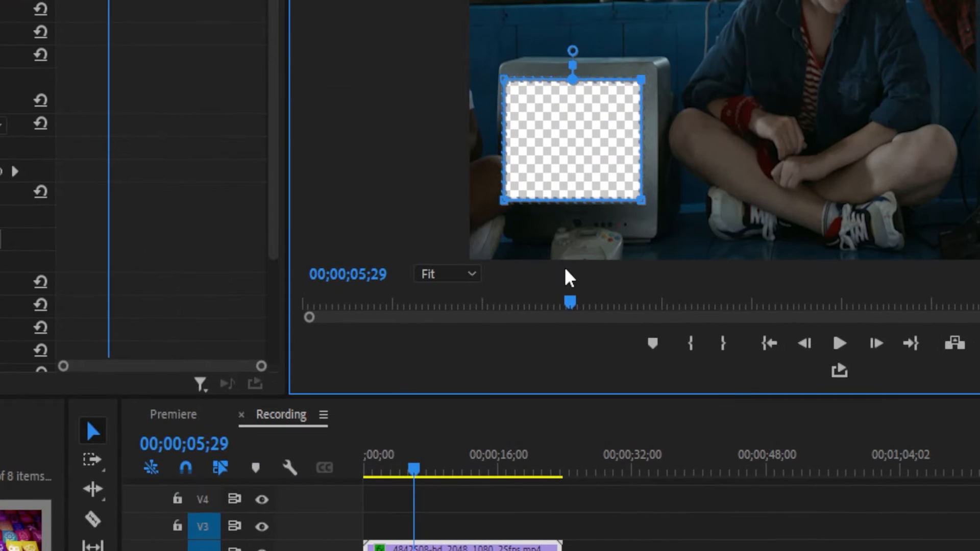
click(446, 273)
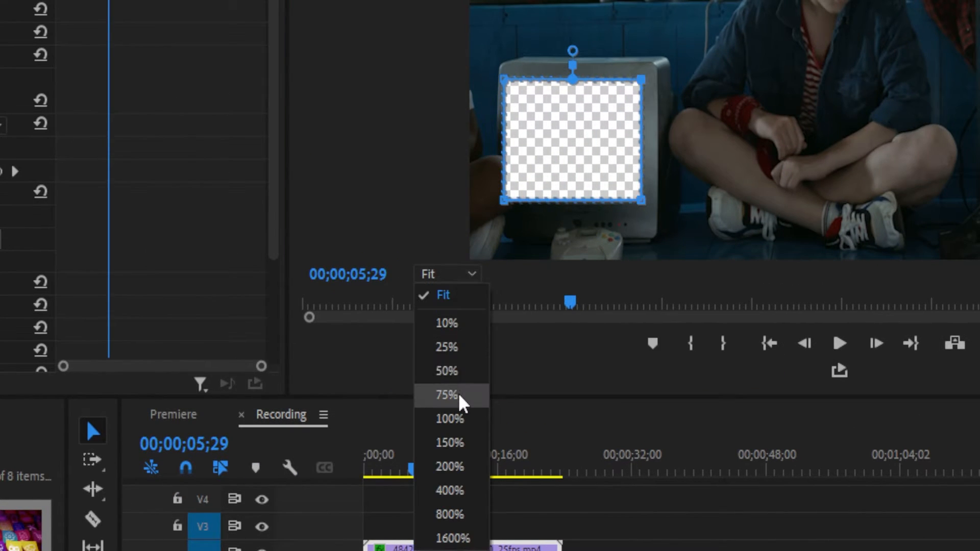
click(445, 394)
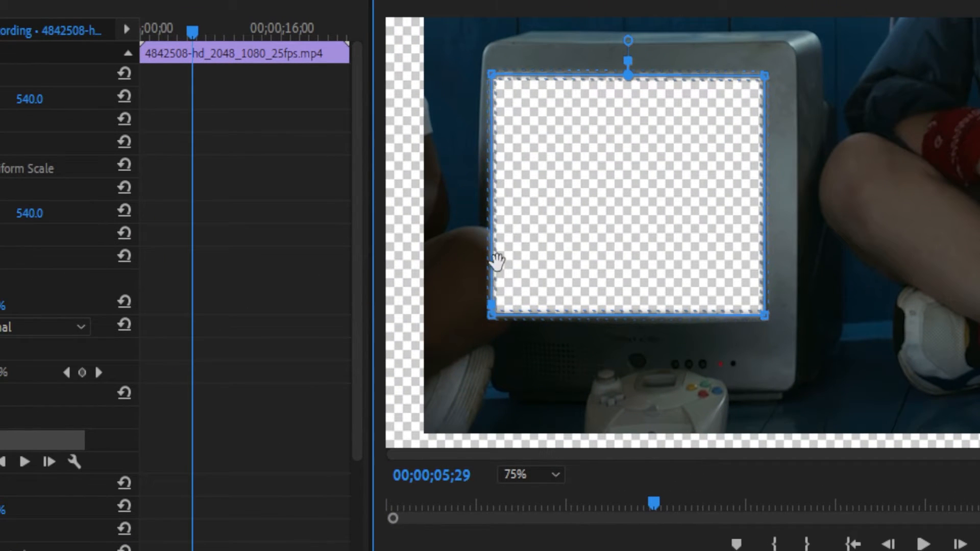
drag(493, 315, 507, 278)
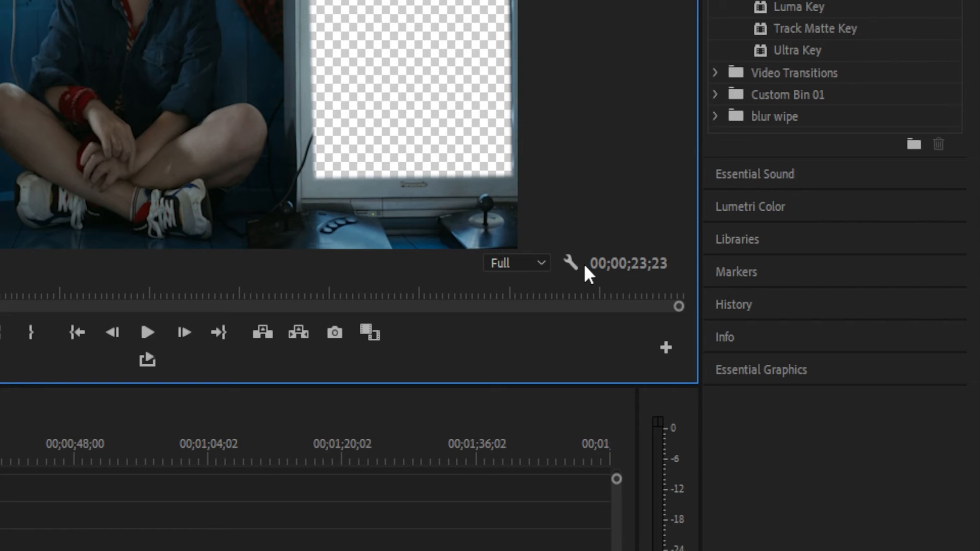
Step: Turn off Transparency Grid in the Program Monitor settings so cut-outs show black
click(568, 263)
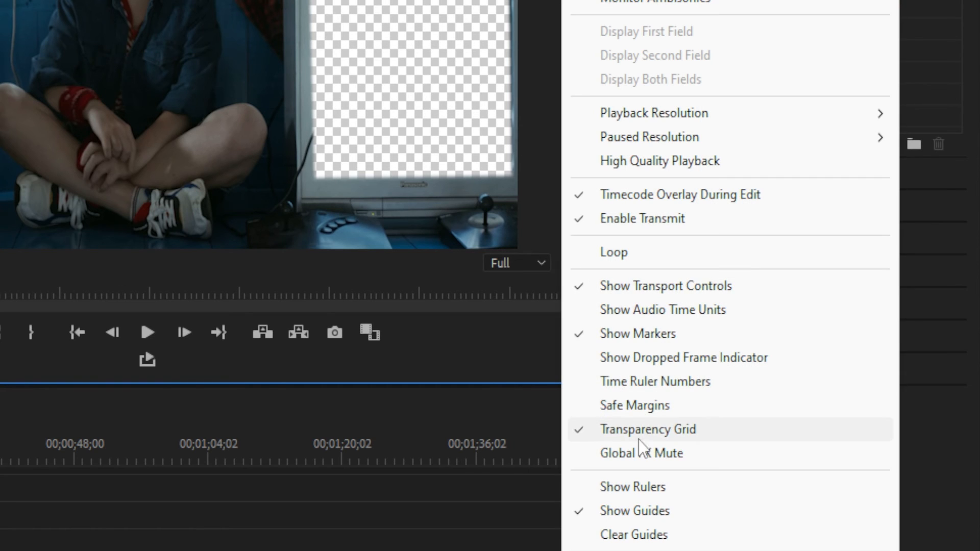
click(648, 429)
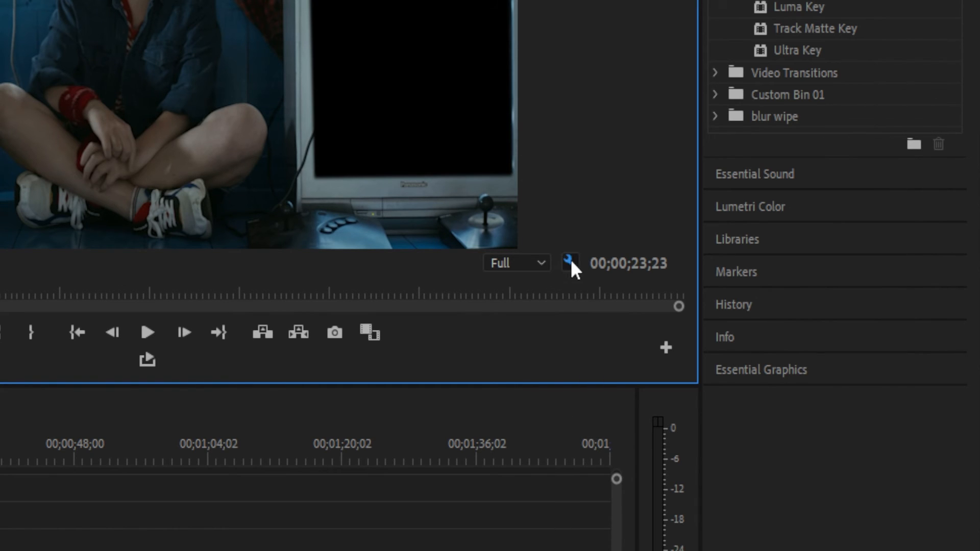